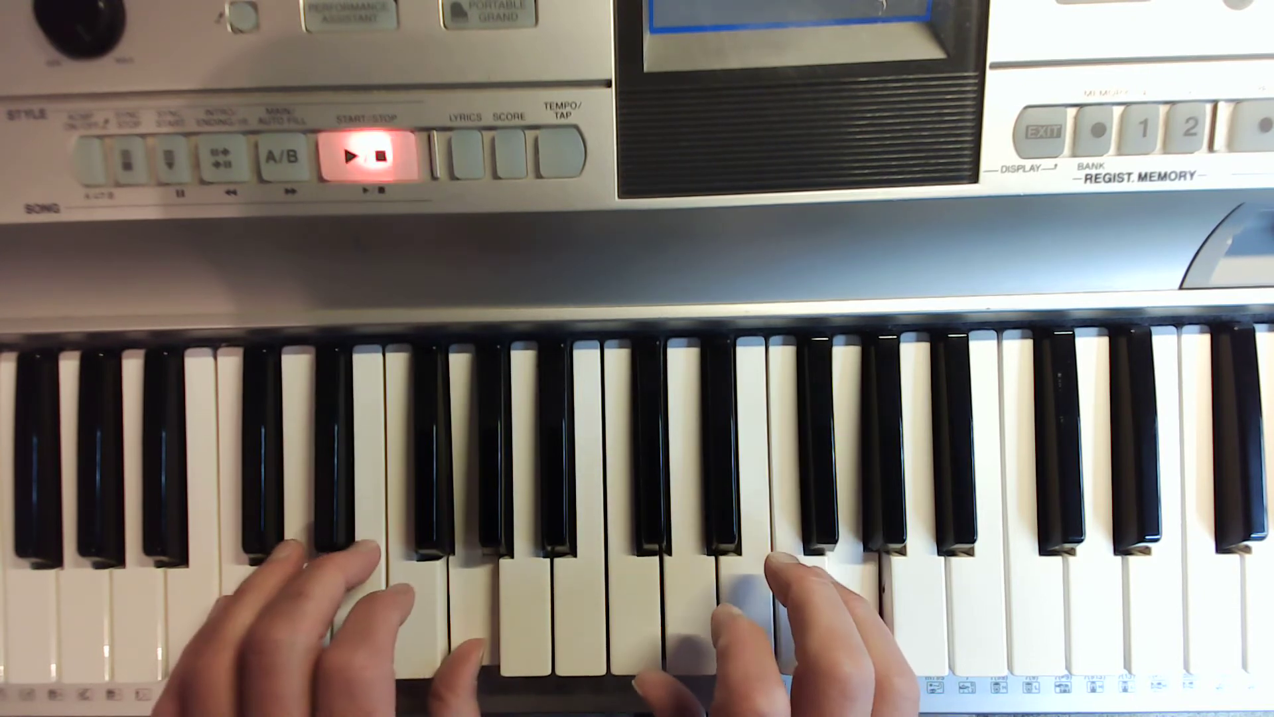
{"action": "left_click", "coordinate": [364, 156]}
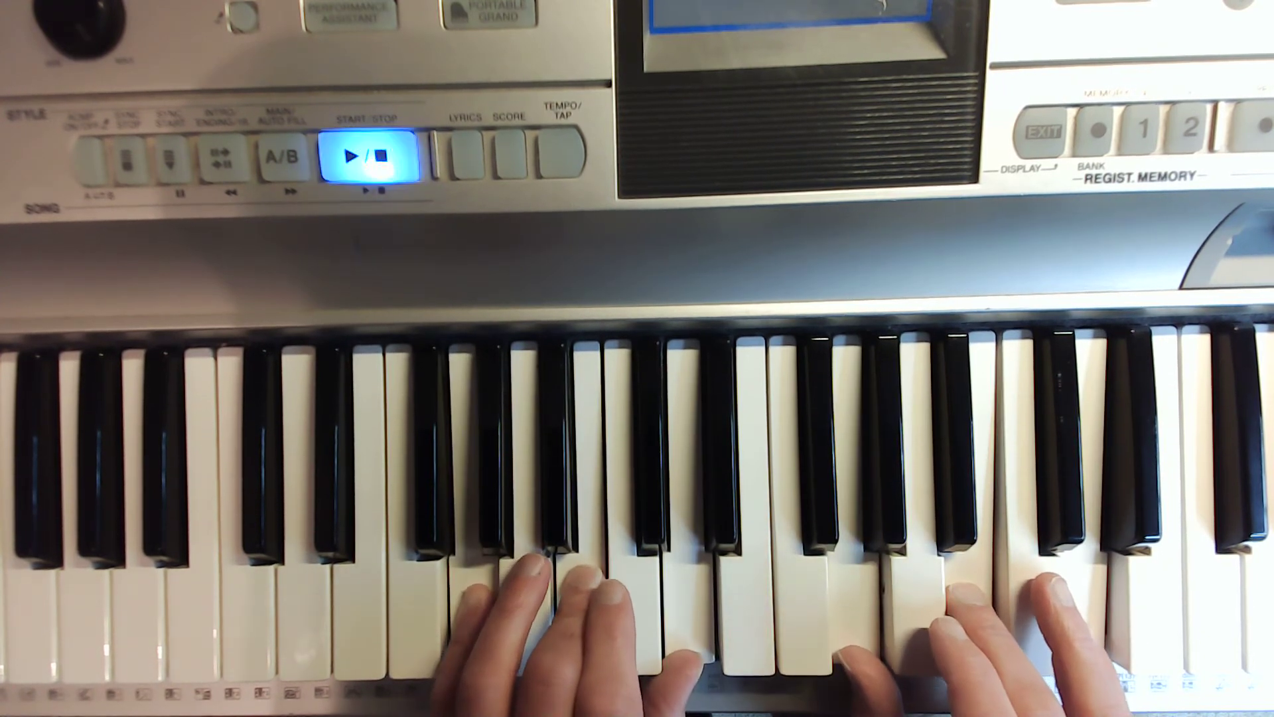
{"action": "left_click", "coordinate": [369, 156]}
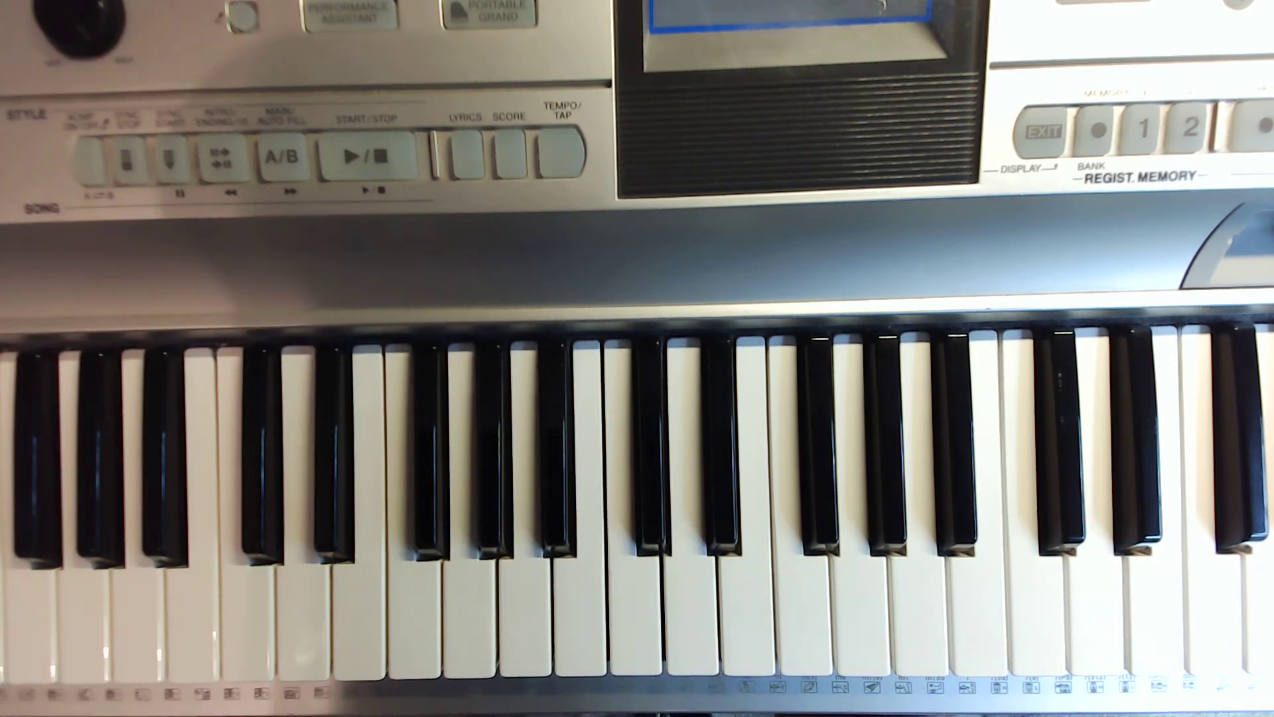